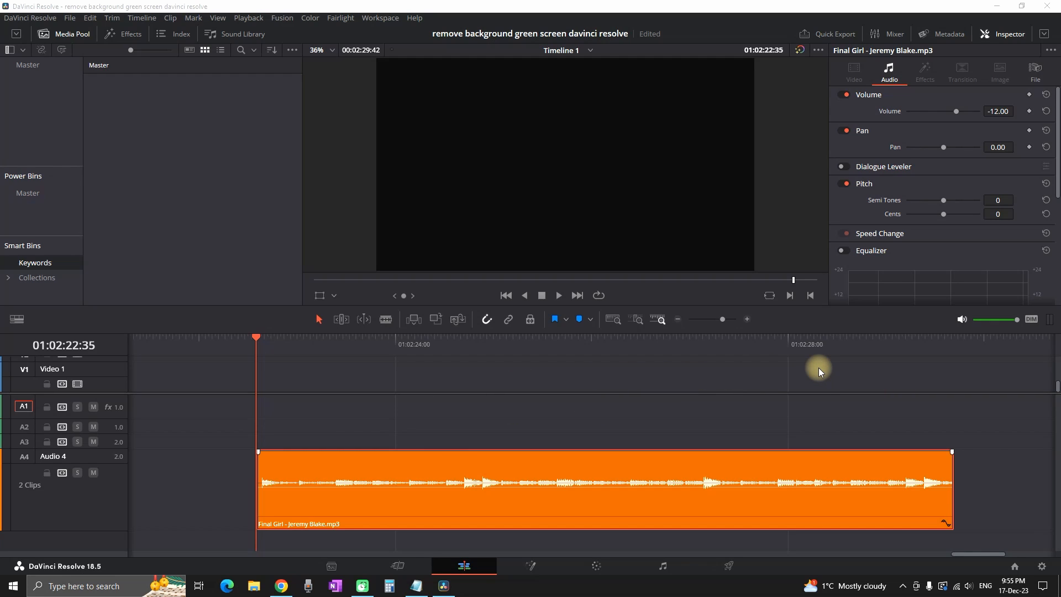
Switch to the Fairlight page and play the Final Girl clip on Audio 4.
key(space)
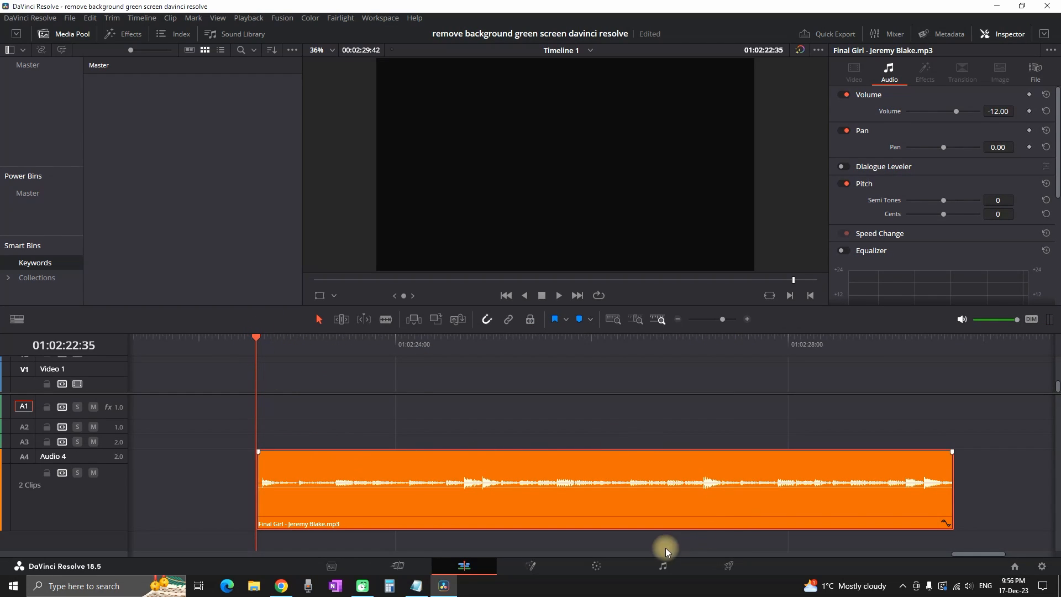
click(661, 566)
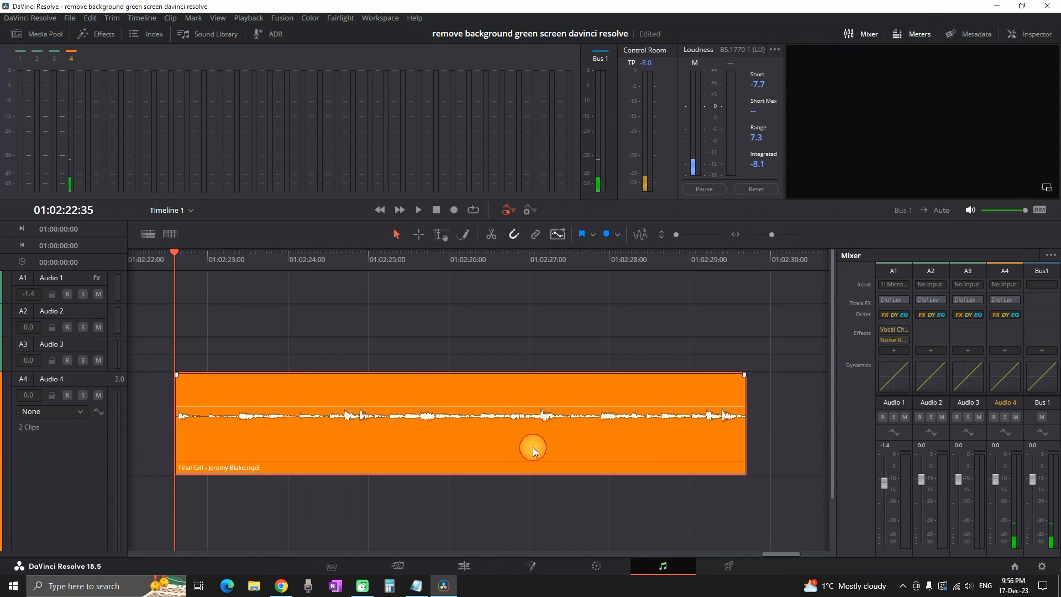
key(space)
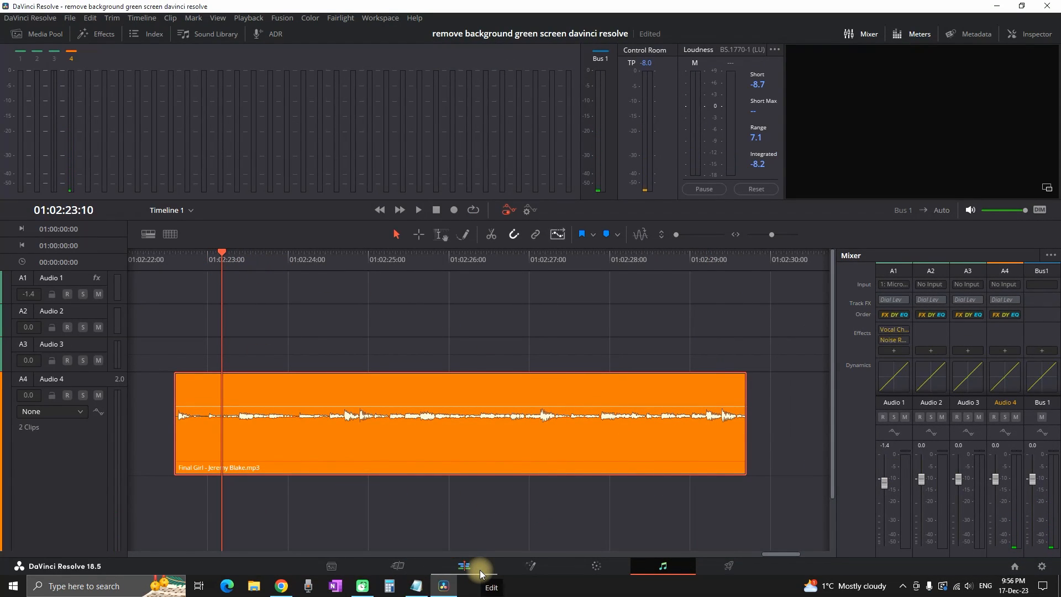
Return to the Edit page and open Clip Attributes for the Final Girl clip on A4.
click(462, 566)
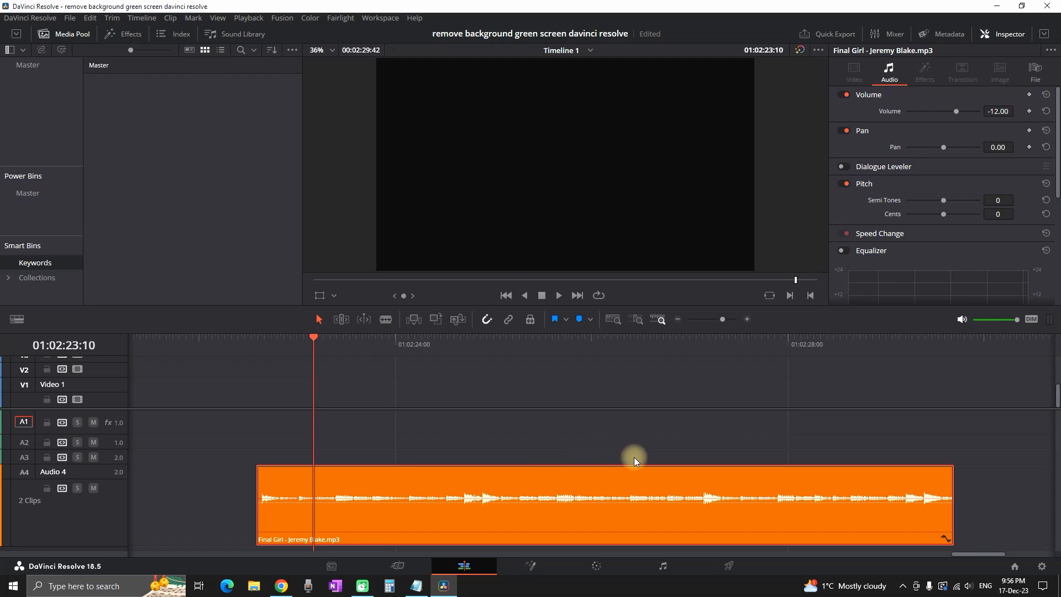
right_click(635, 455)
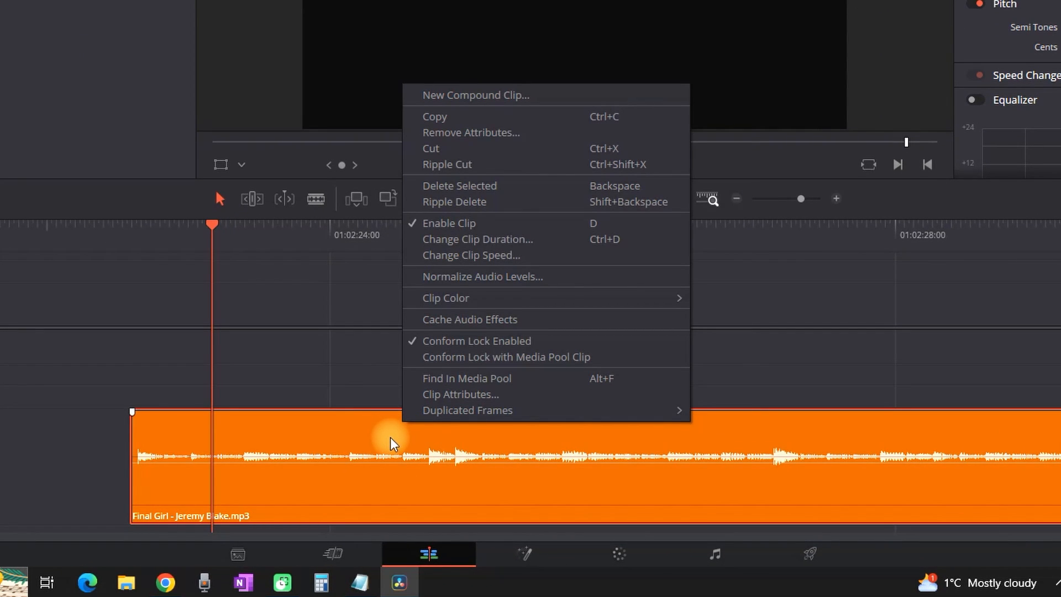
click(461, 394)
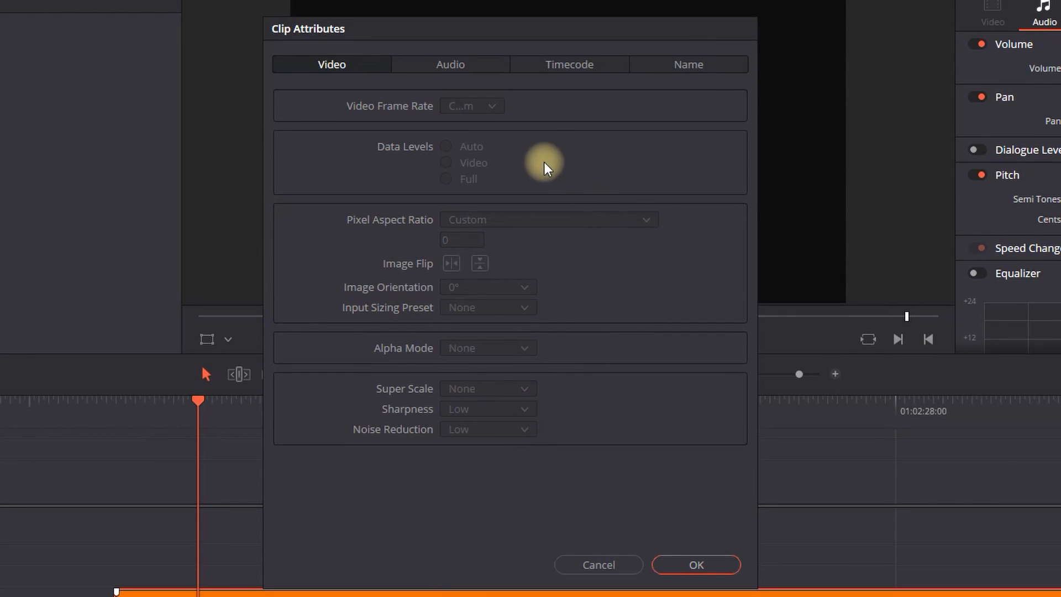
In the Audio tab, set the Right channel's source to Embedded Channel 1.
click(449, 64)
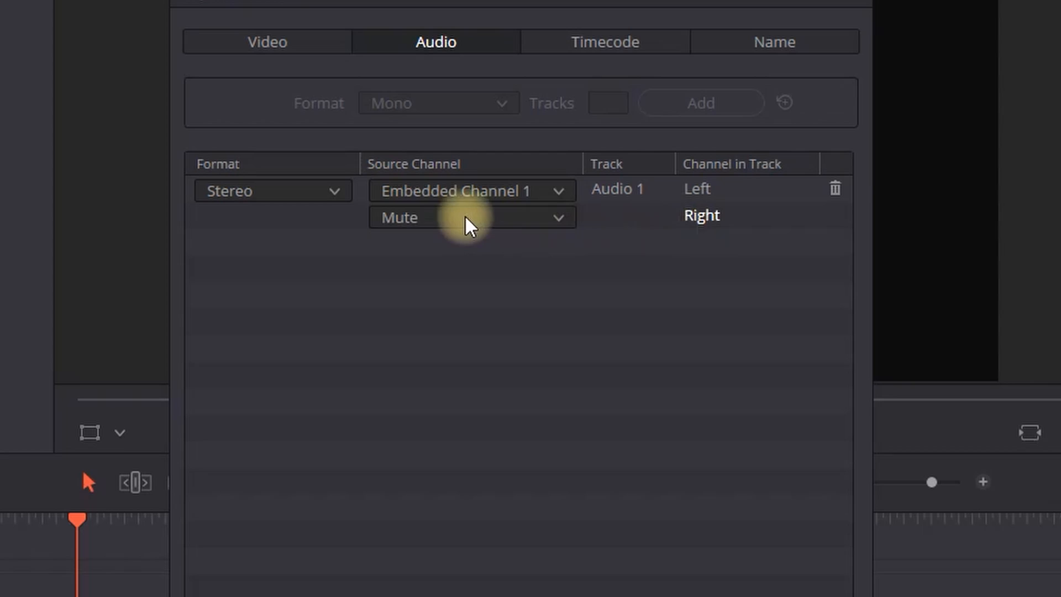
click(472, 217)
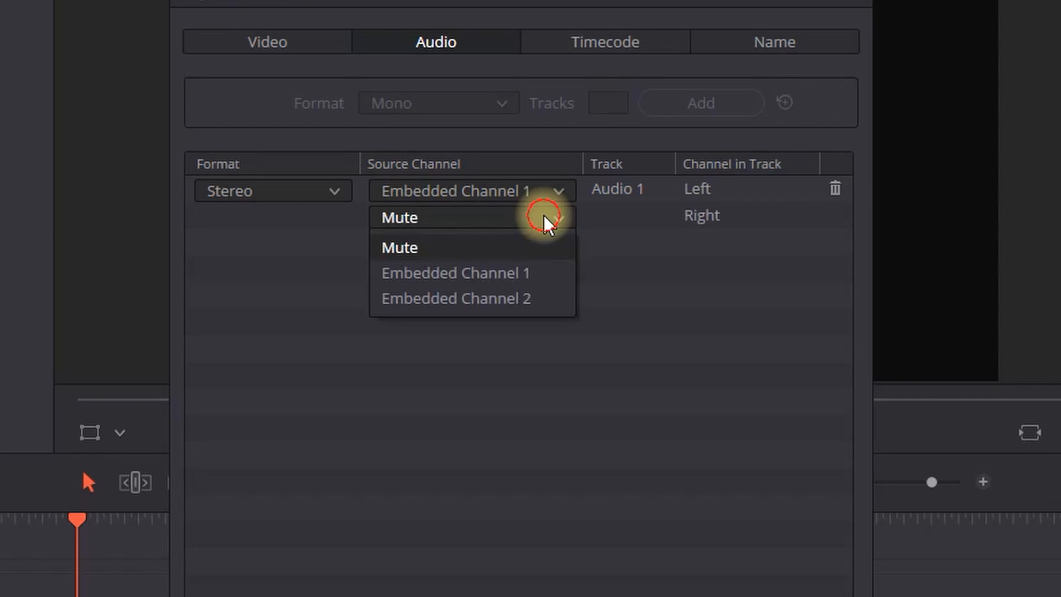
click(455, 273)
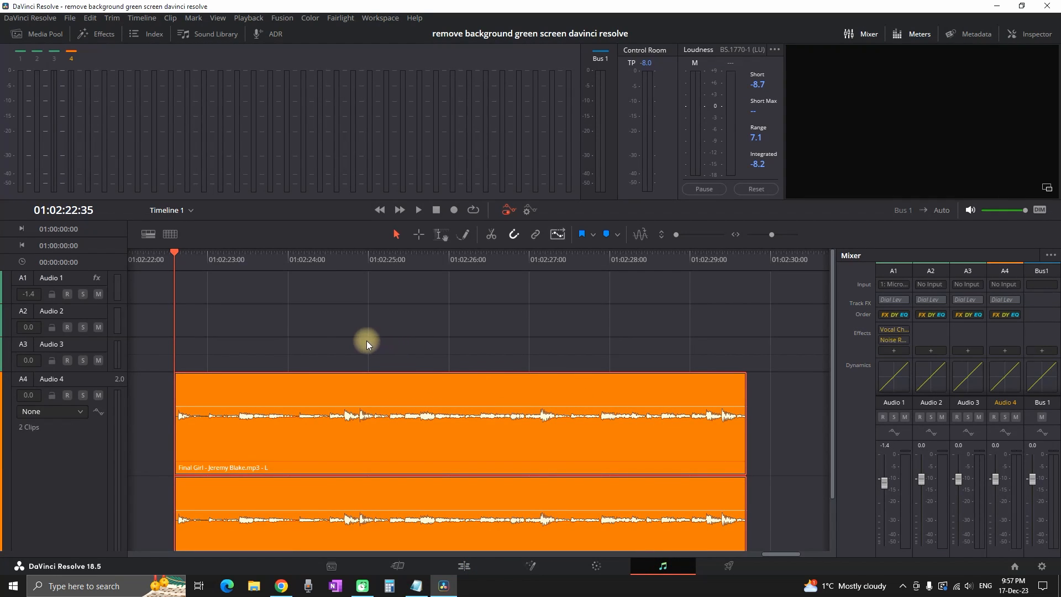
Select the remapped clip on A4 and play it, watching both Audio 4 meters.
click(419, 488)
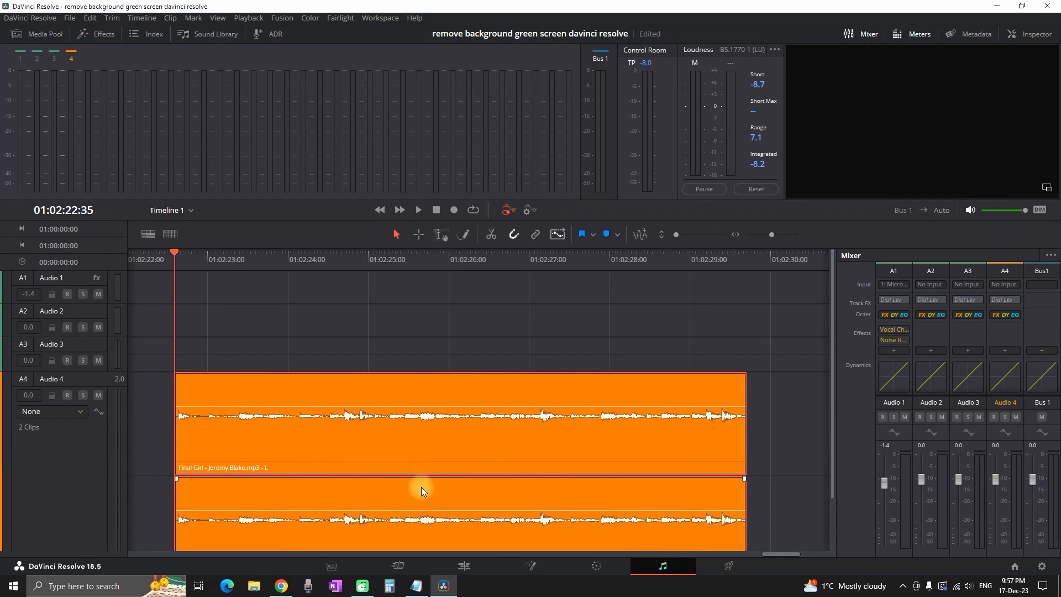
key(space)
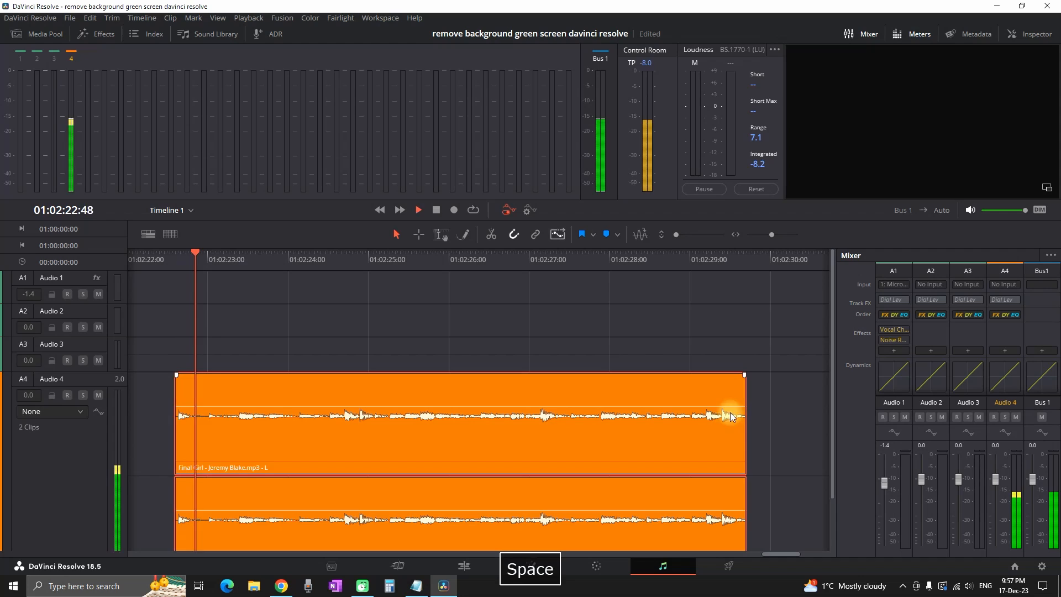
key(space)
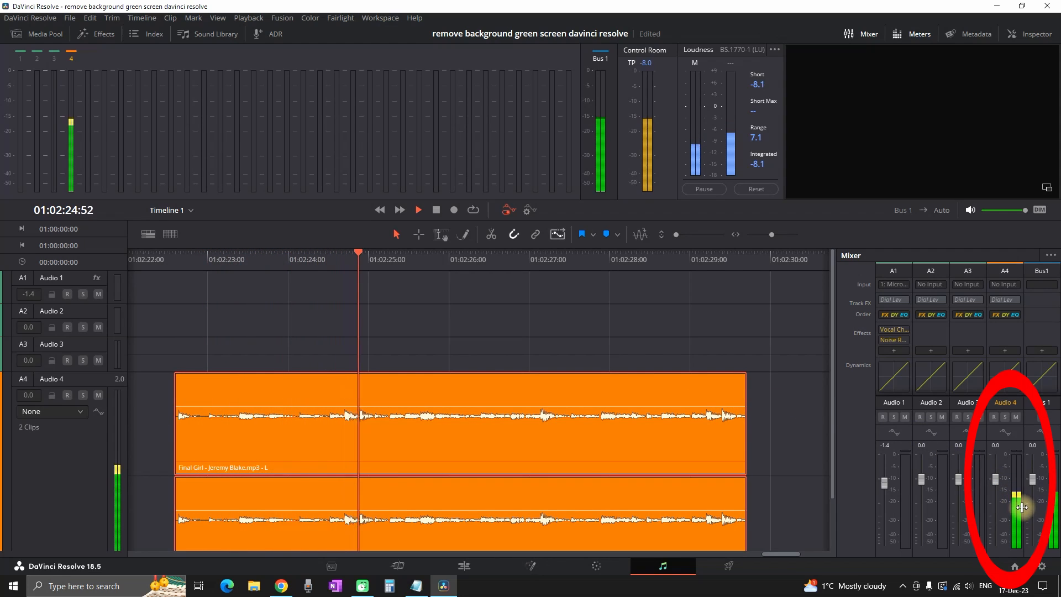